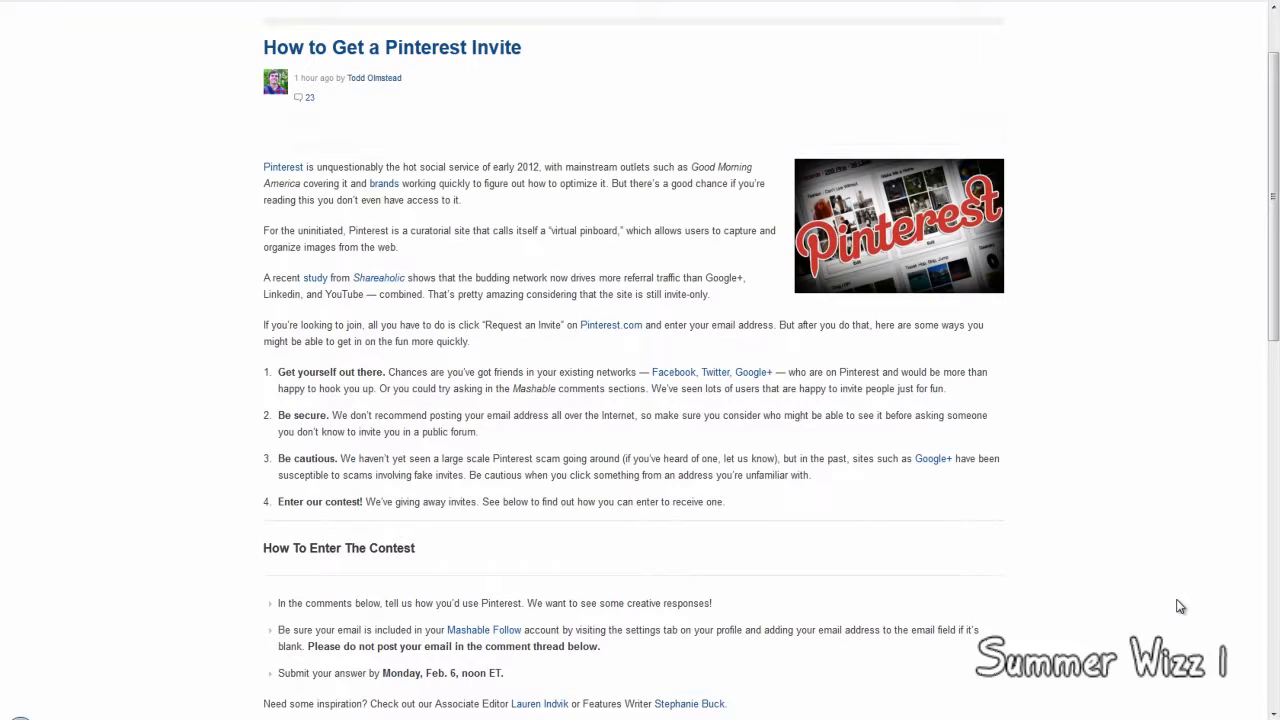
{"action": "scroll", "scroll_direction": "down", "scroll_amount": 3}
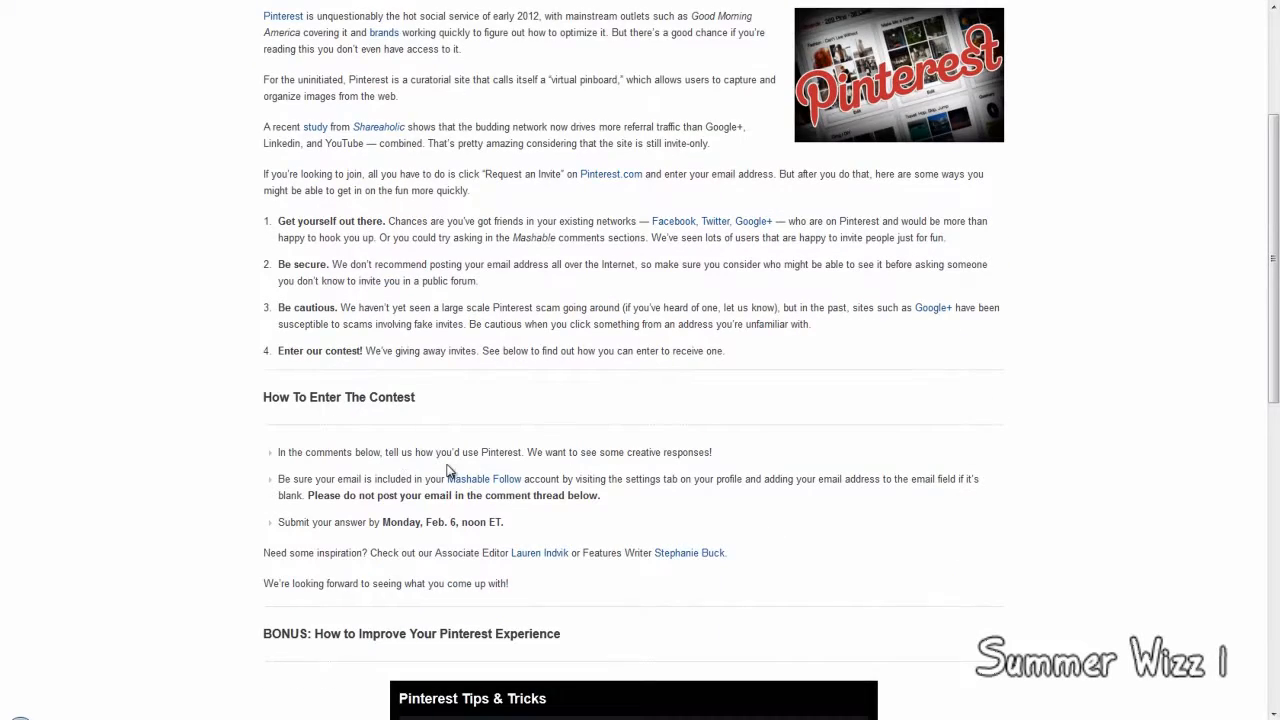
{"action": "mouse_move", "coordinate": [468, 490]}
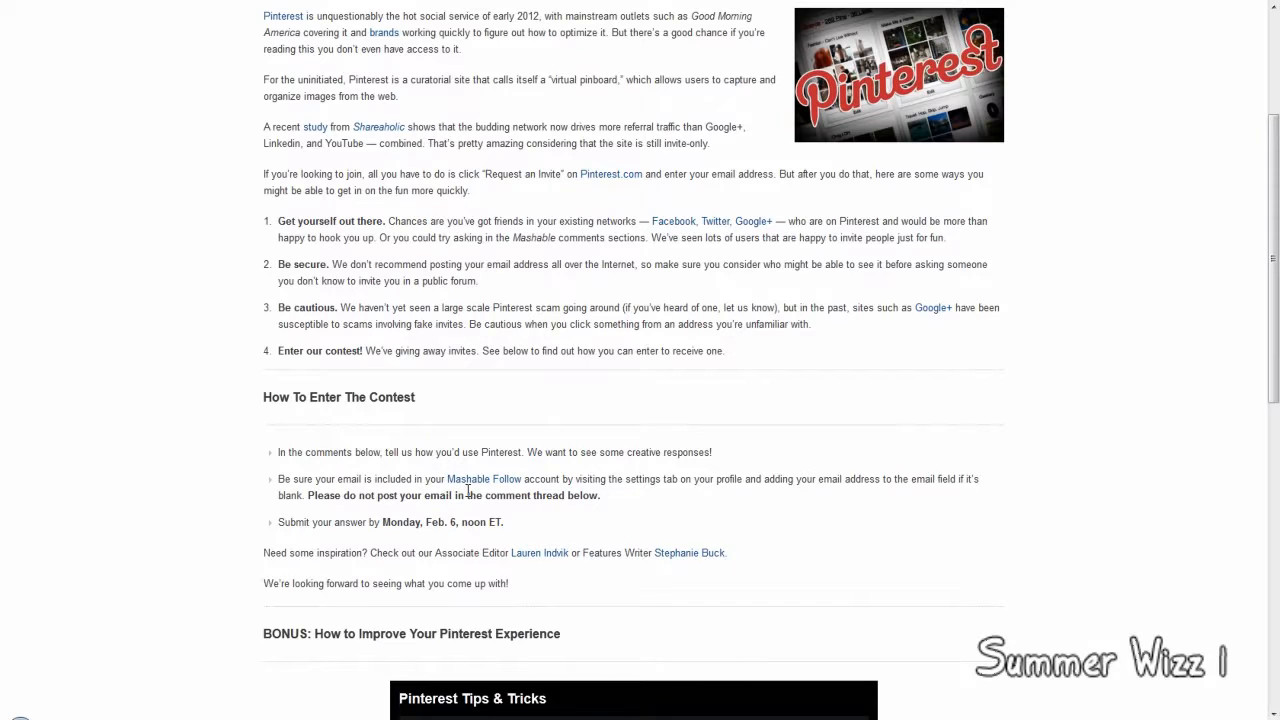
{"action": "mouse_move", "coordinate": [464, 480]}
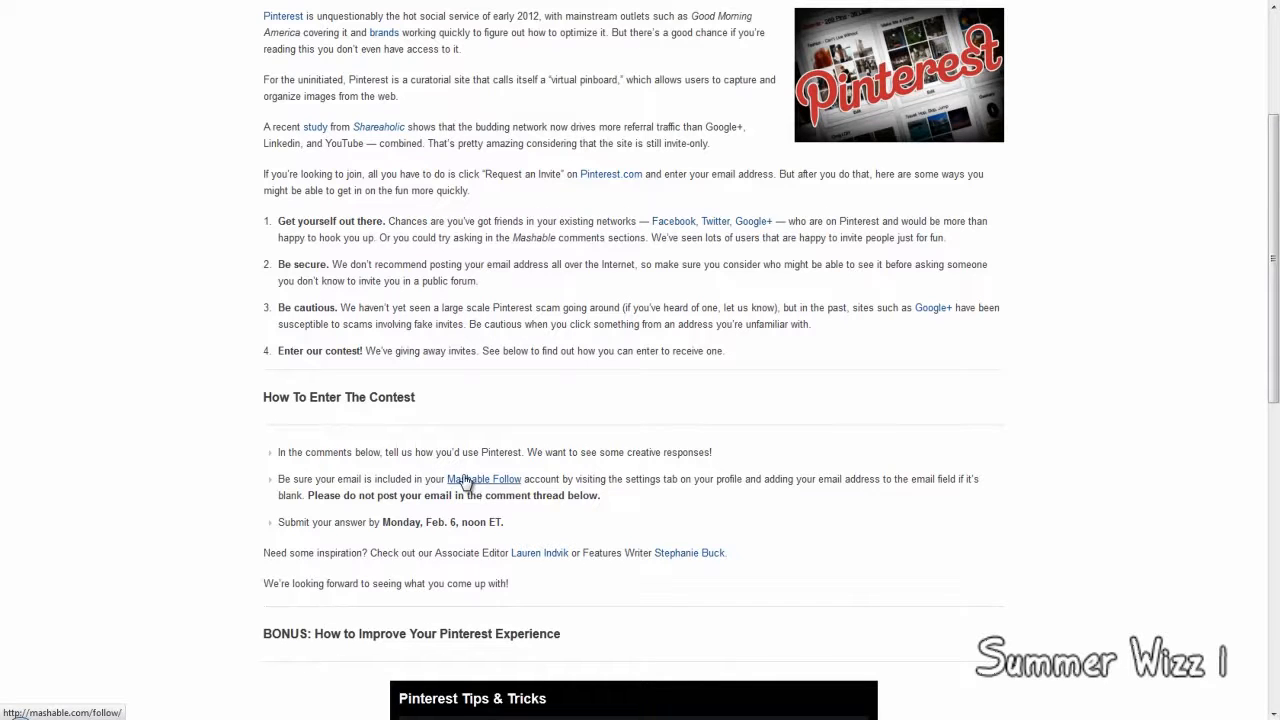
{"action": "mouse_move", "coordinate": [460, 468]}
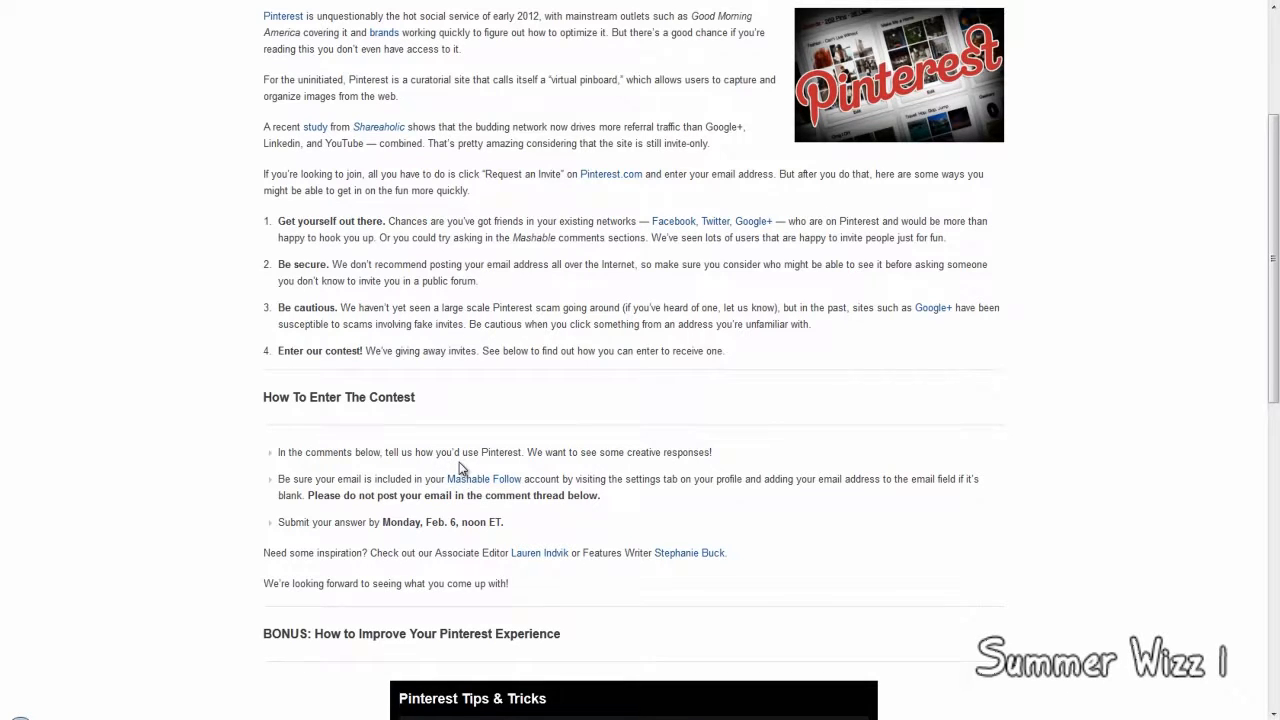